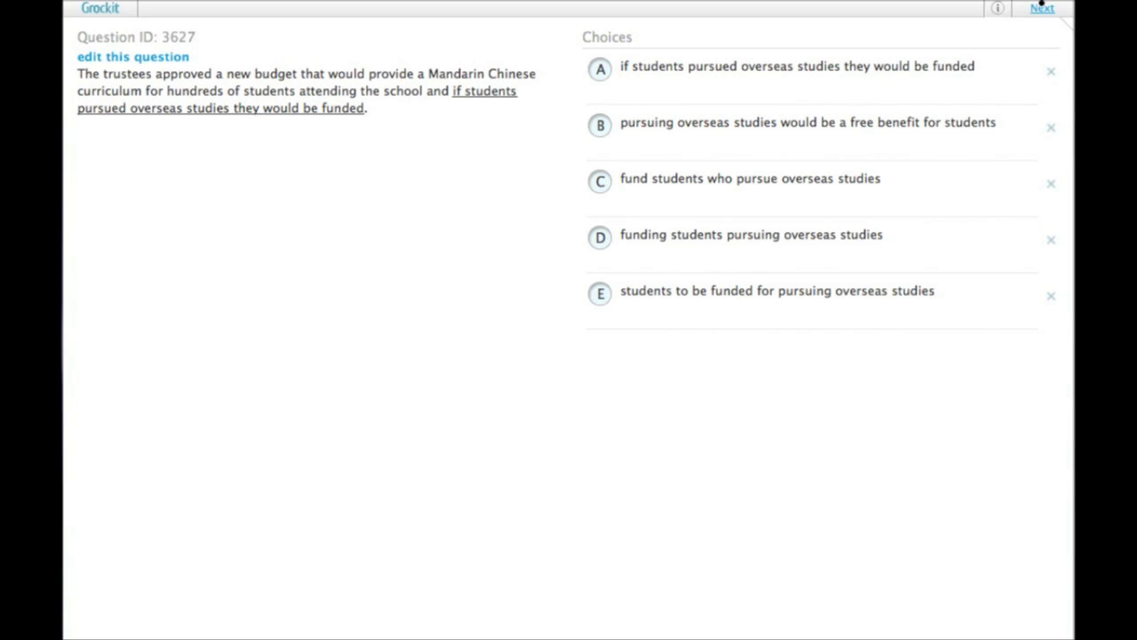
mouse_move(276, 78)
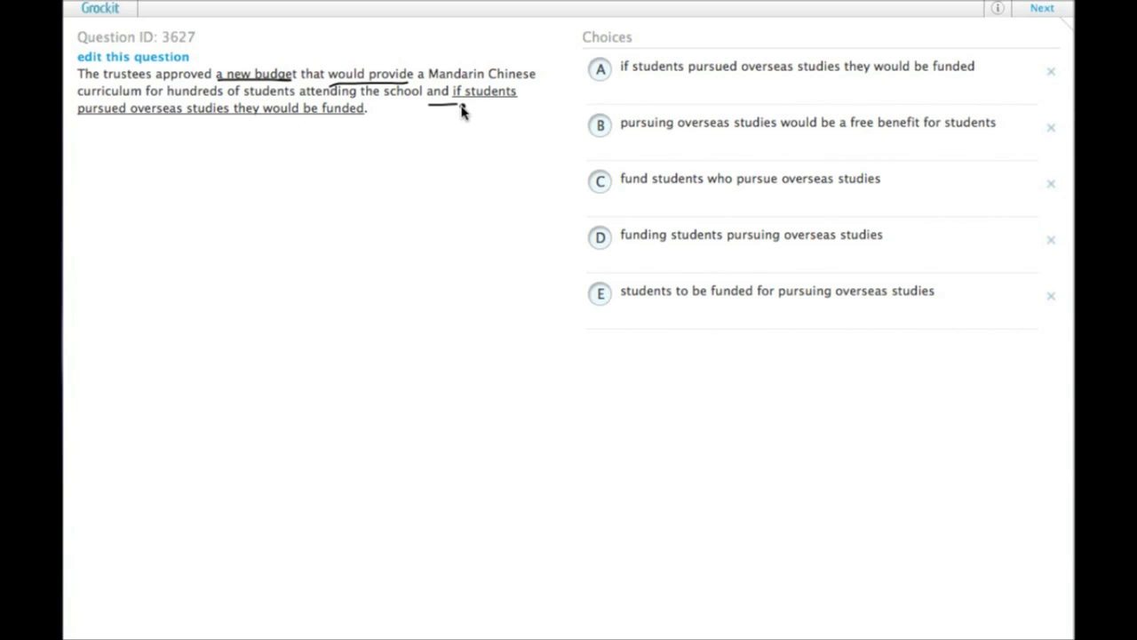
mouse_move(468, 121)
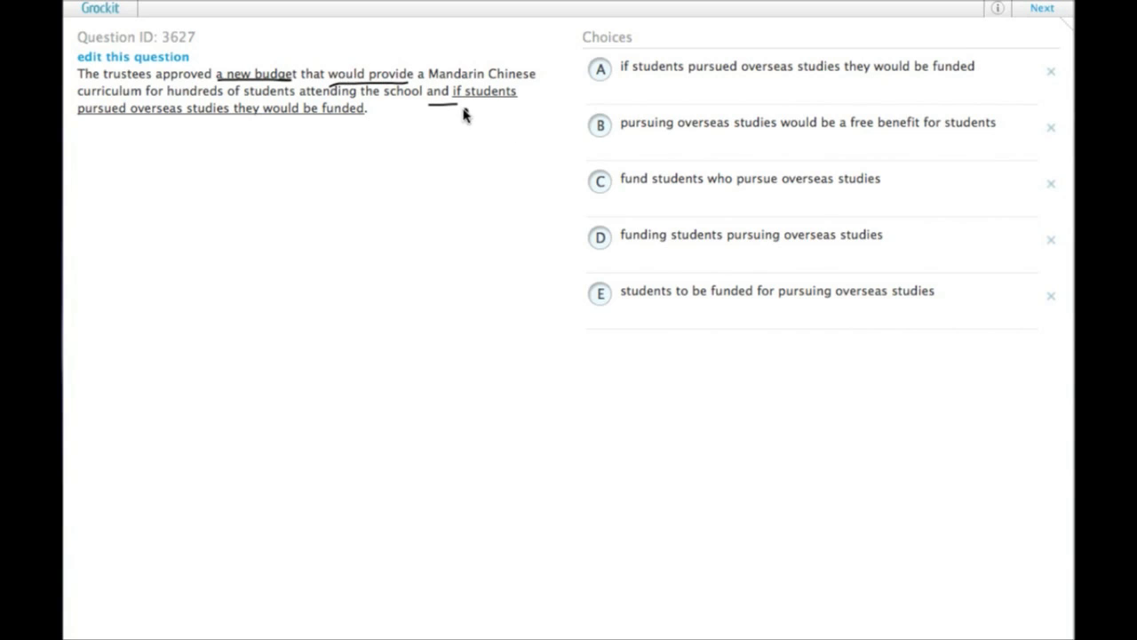
mouse_move(541, 83)
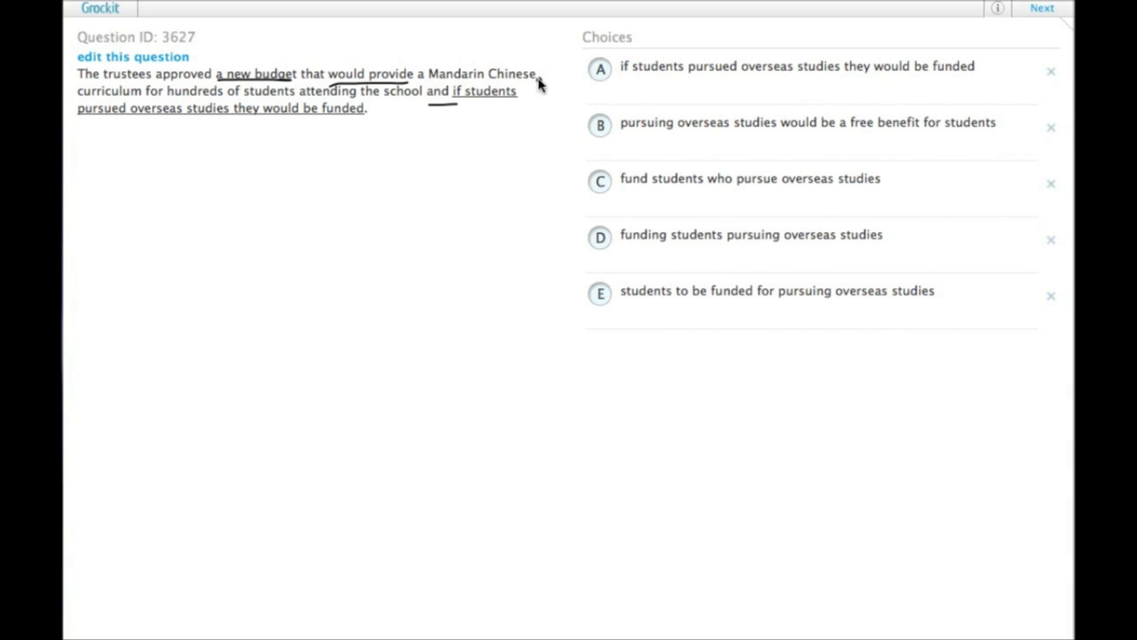
mouse_move(473, 108)
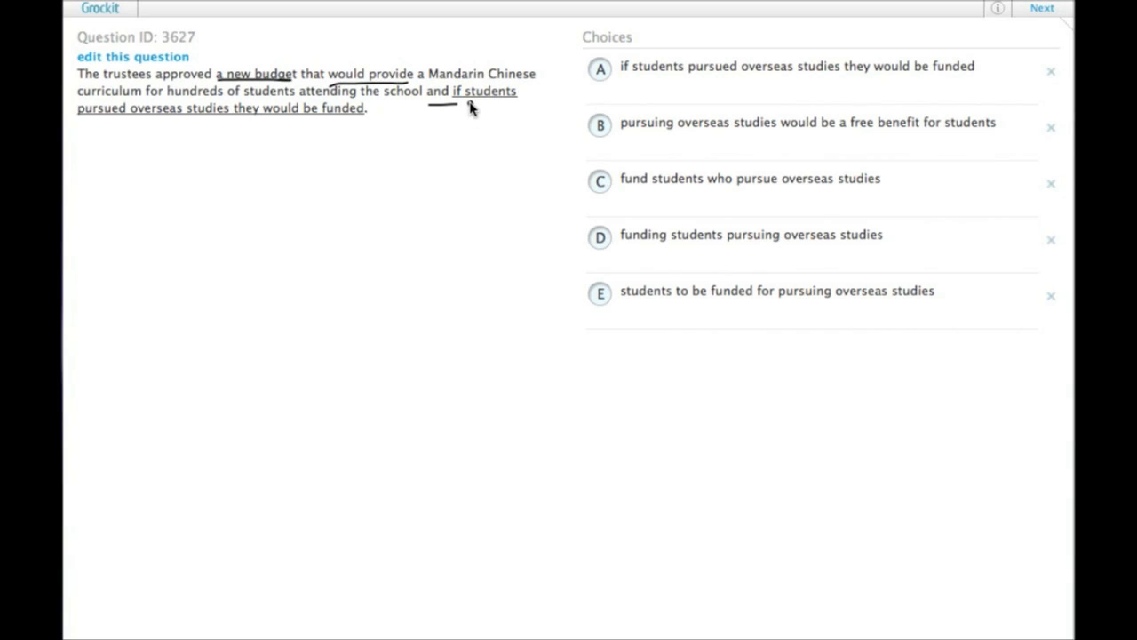
mouse_move(464, 104)
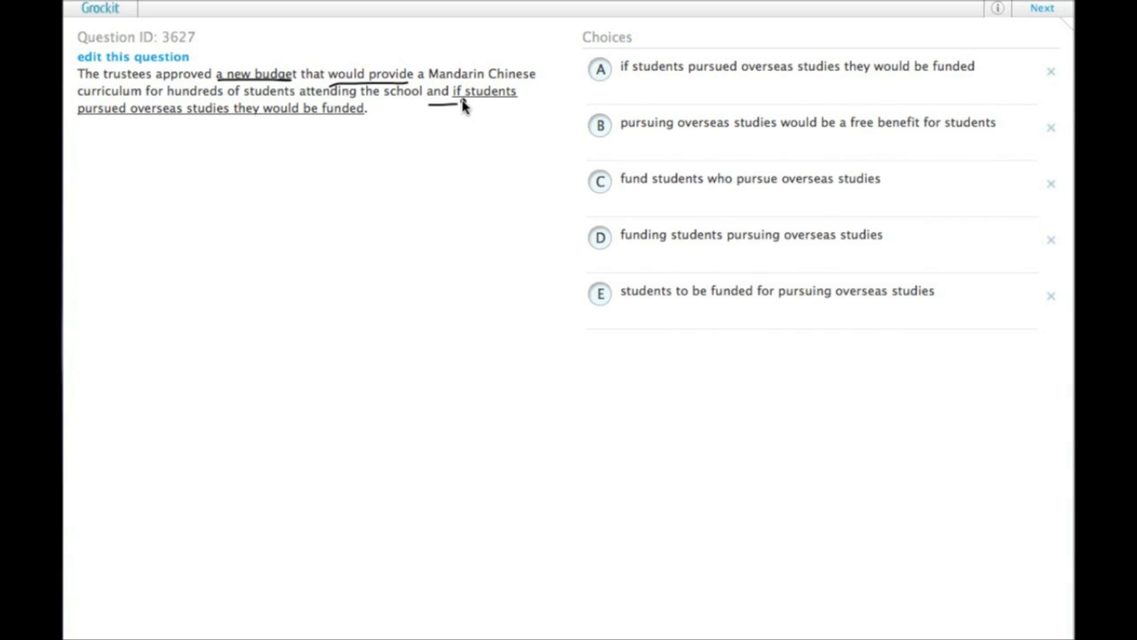
Underline 'a new budget', 'would provide', 'attending' and 'and' in the question sentence.
left_click(794, 66)
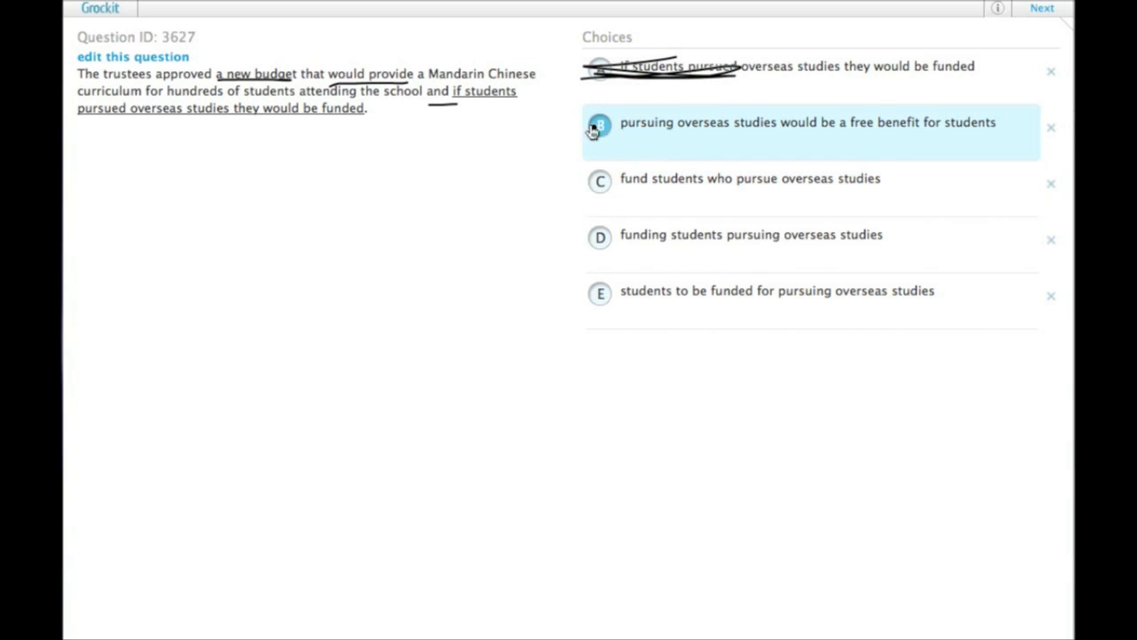
mouse_move(629, 140)
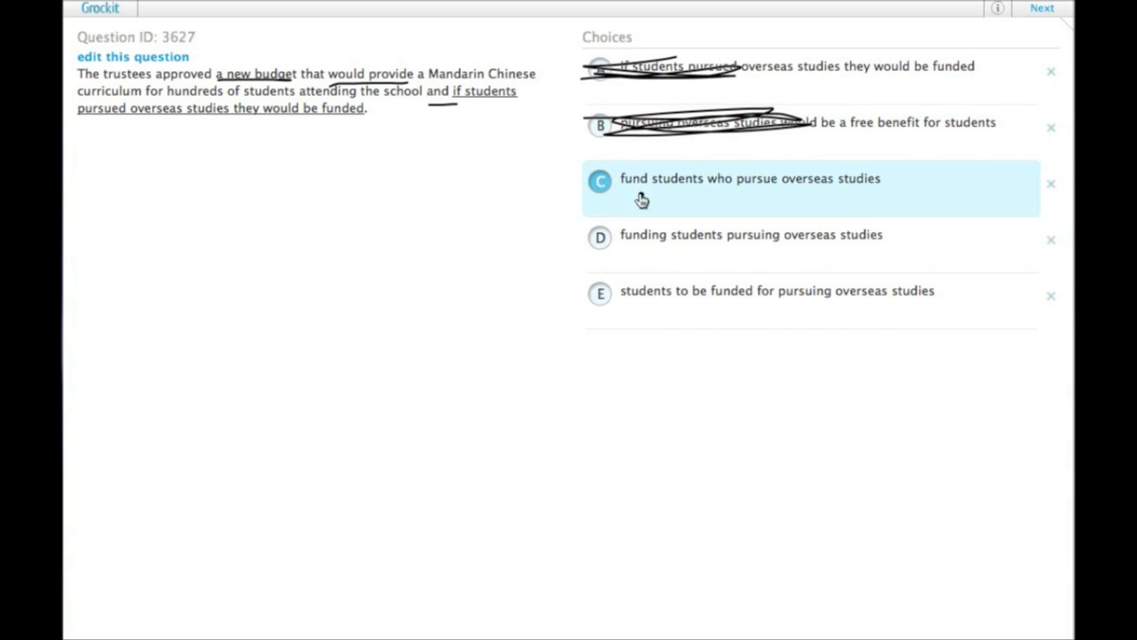
Strike out choices A, B and D, underline 'fund' in C, and draw a line beneath E.
left_click(600, 182)
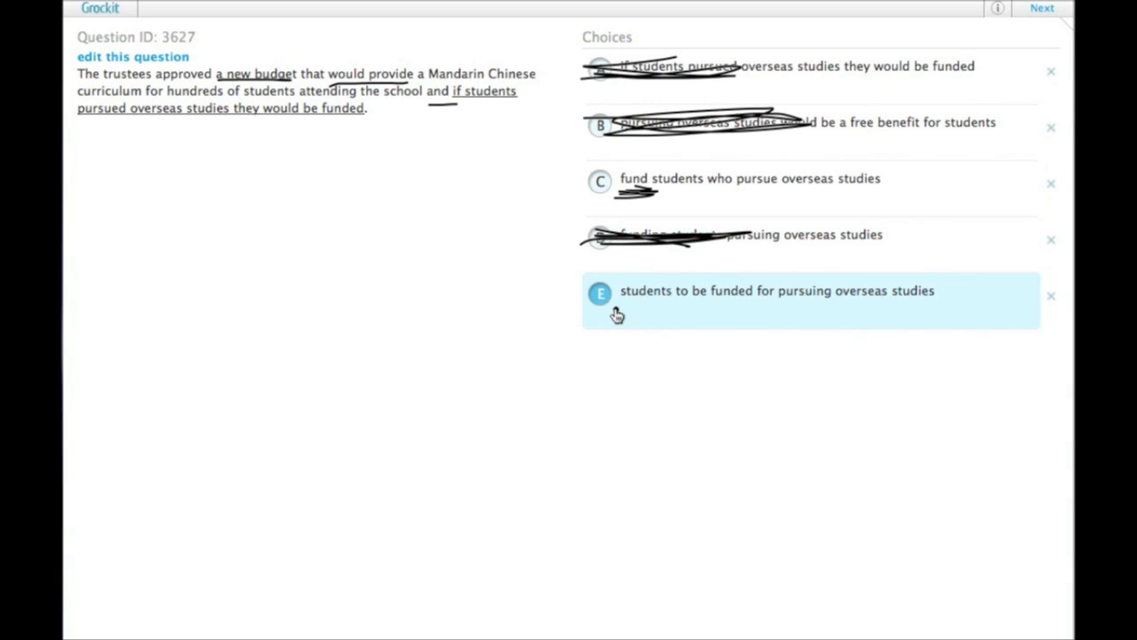
mouse_move(615, 310)
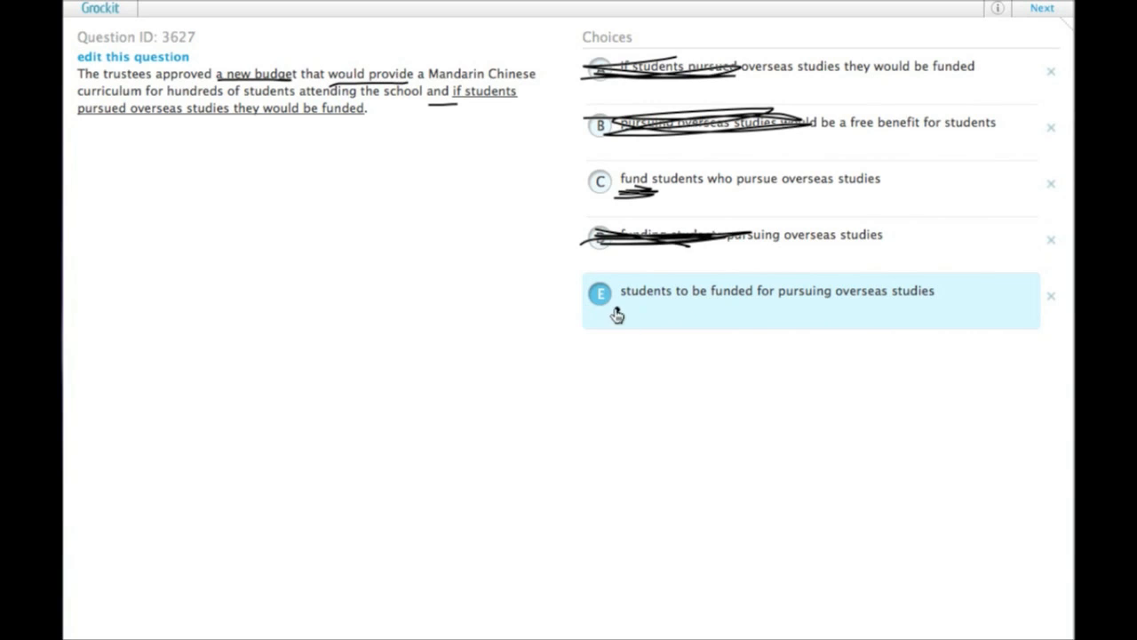
left_click_drag(883, 318, 973, 321)
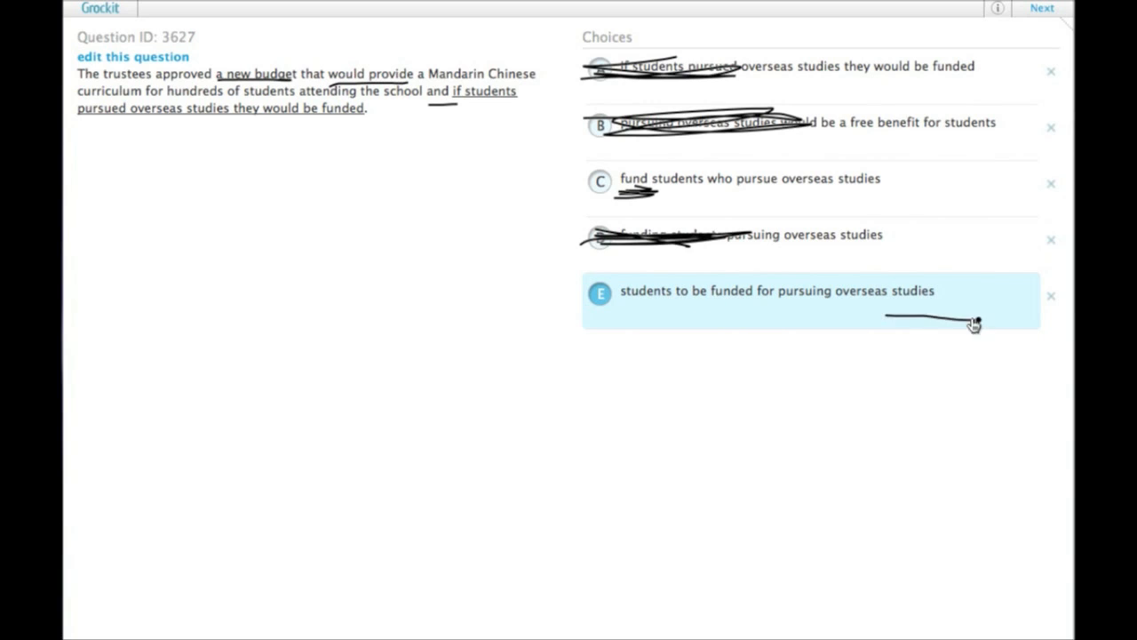